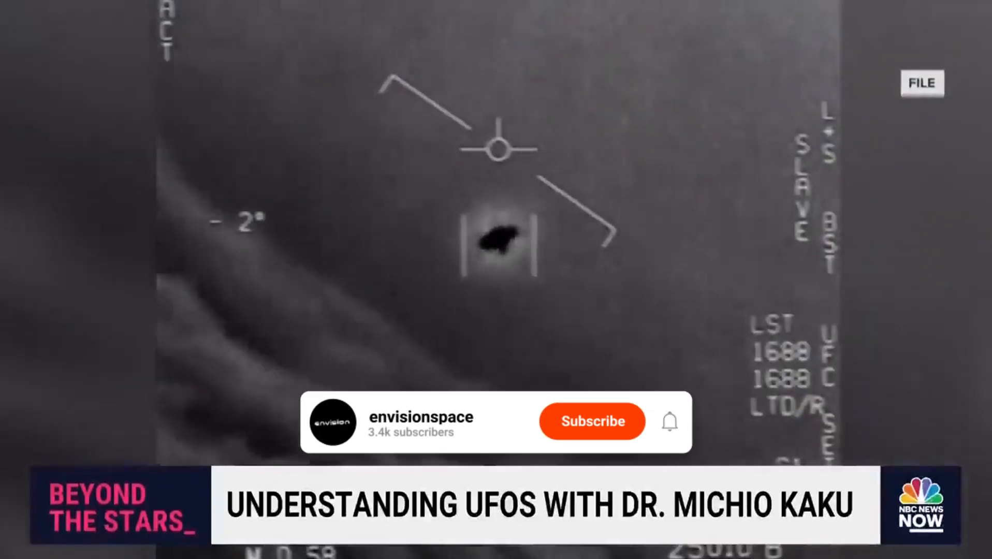
left_click(591, 422)
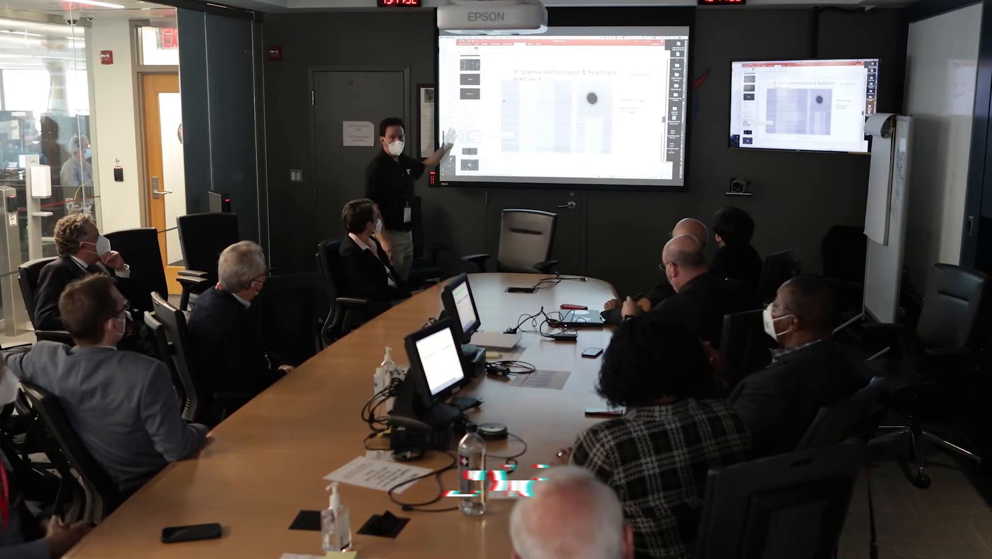
left_click(591, 423)
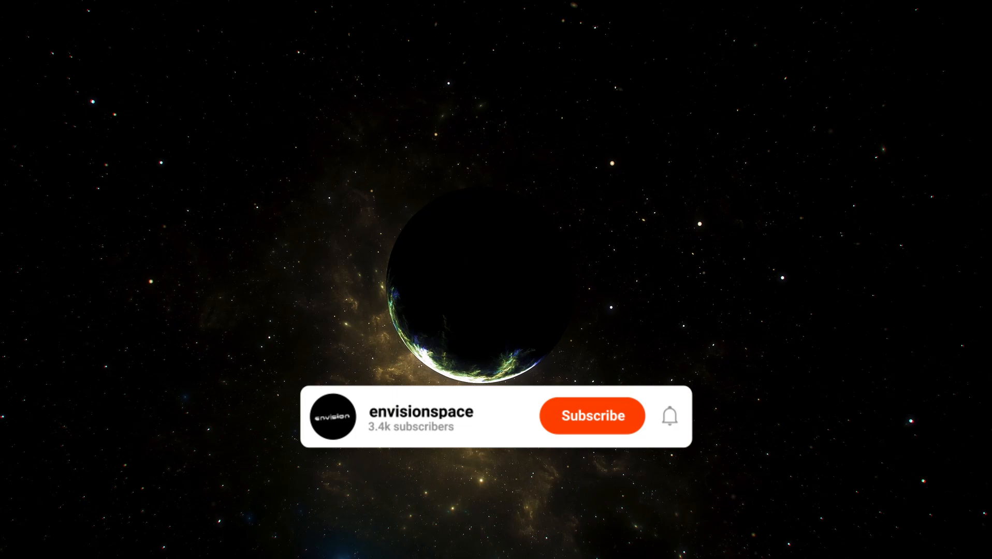
left_click(591, 415)
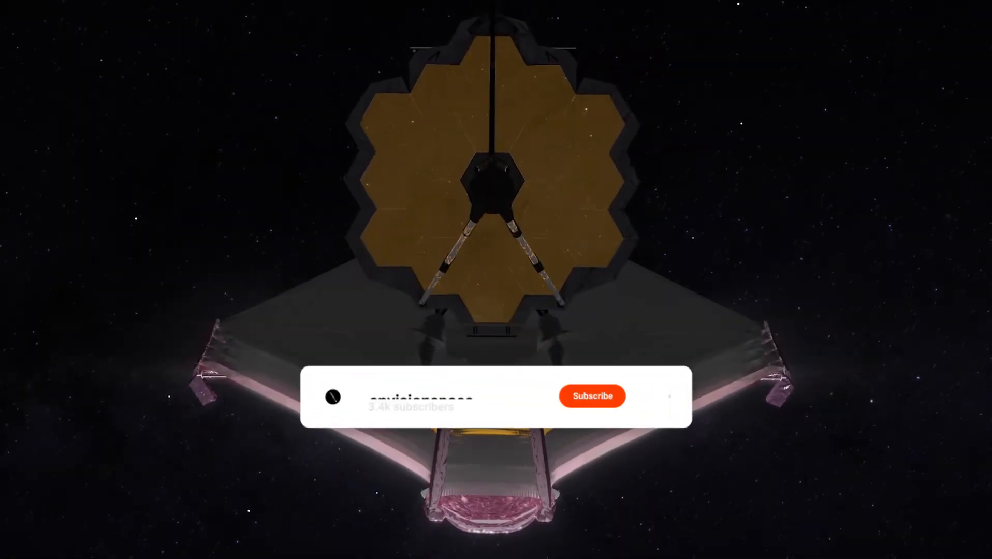
left_click(591, 396)
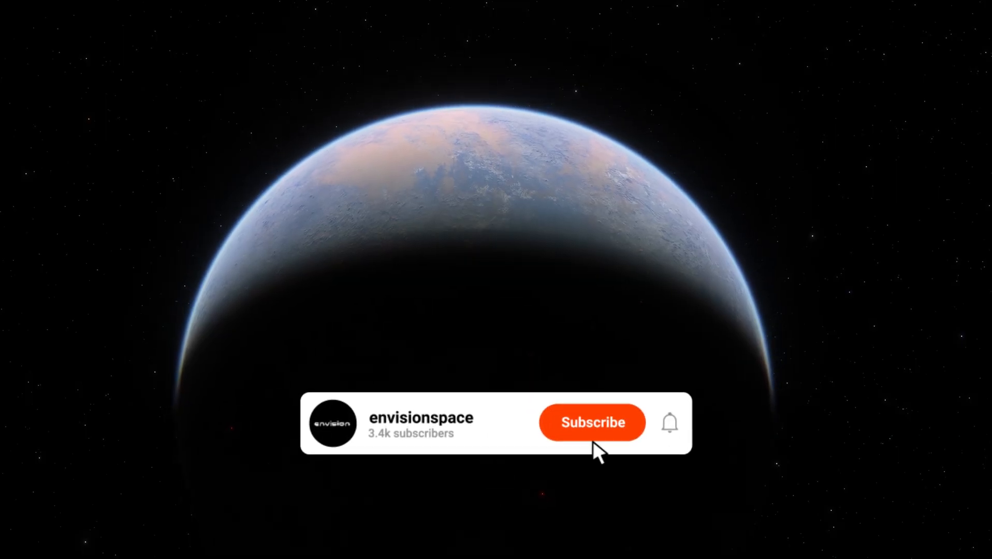
left_click(591, 421)
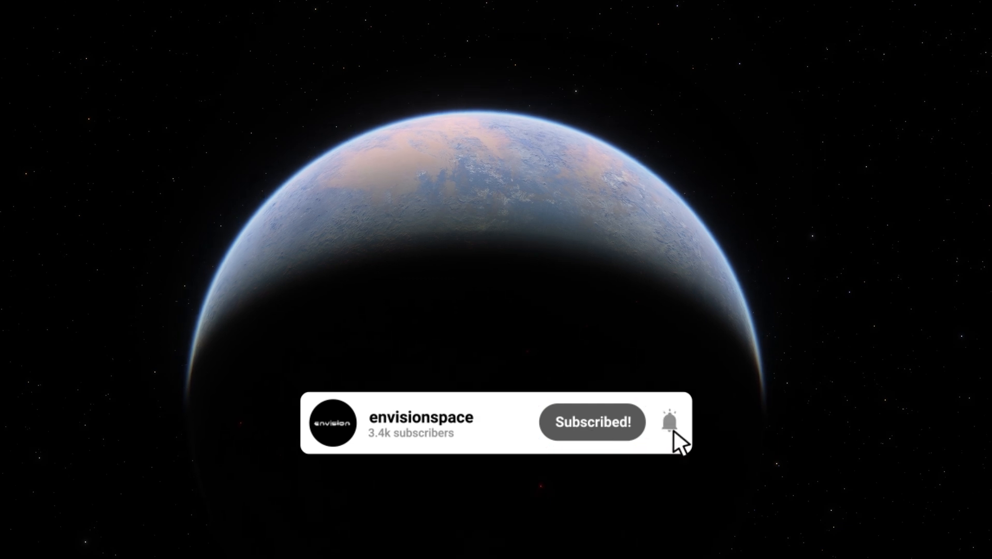
left_click(591, 422)
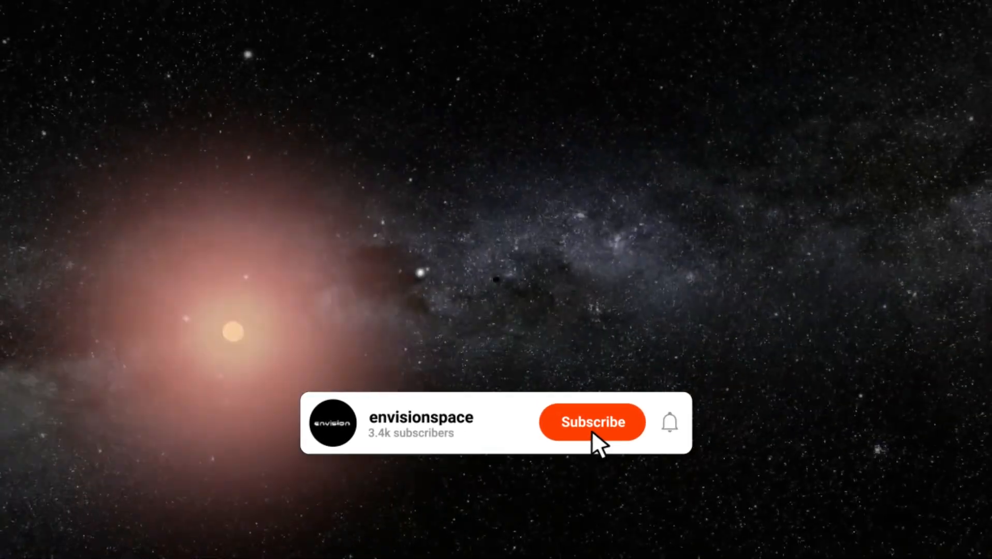
left_click(592, 421)
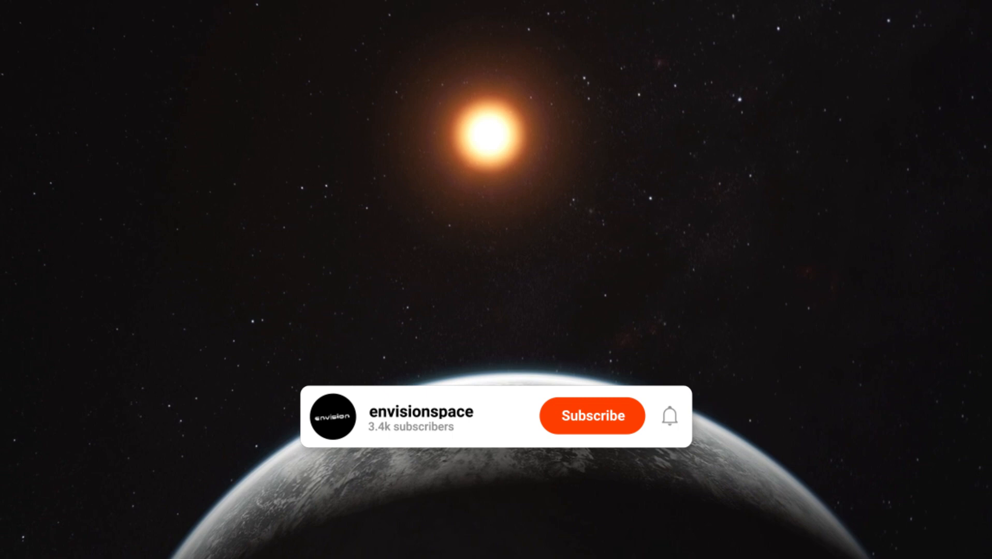
left_click(591, 415)
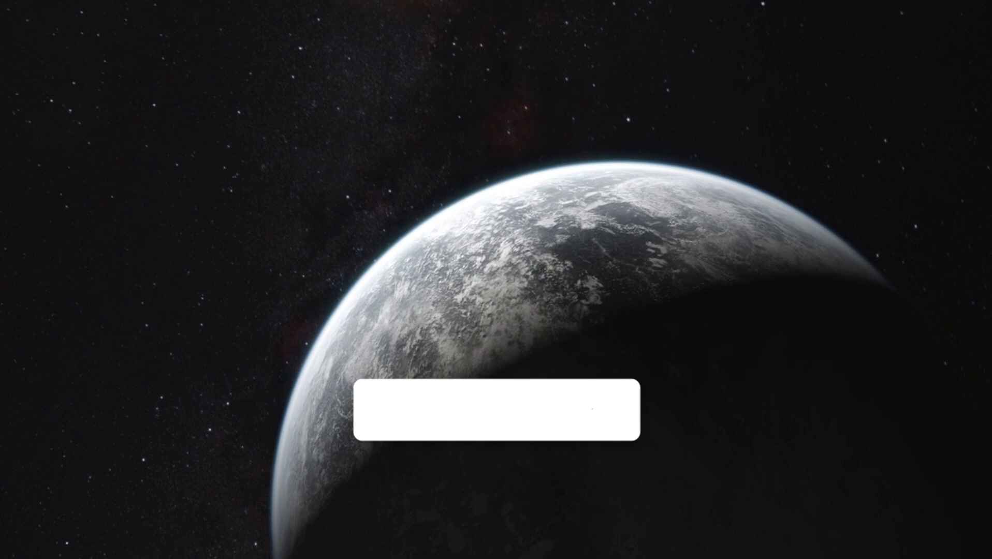
left_click(592, 422)
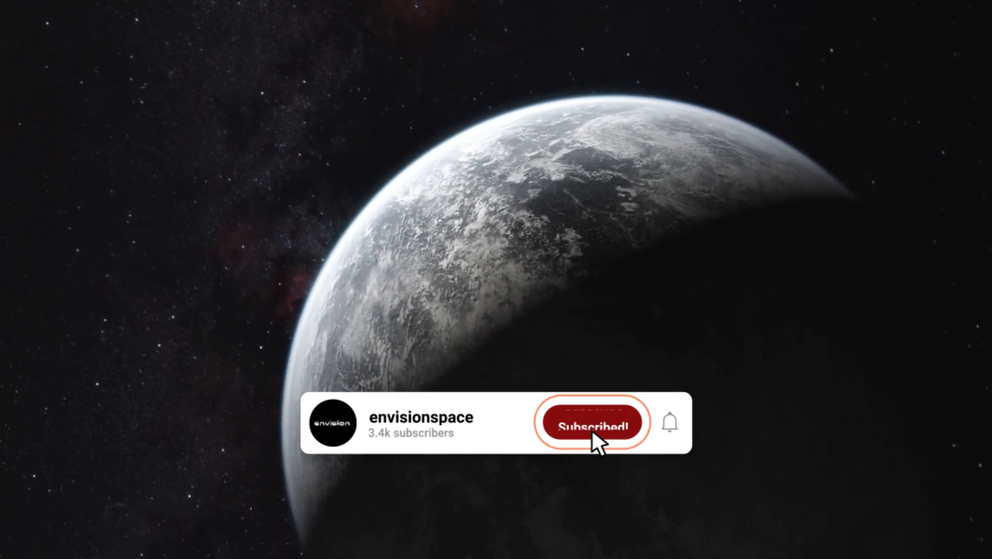